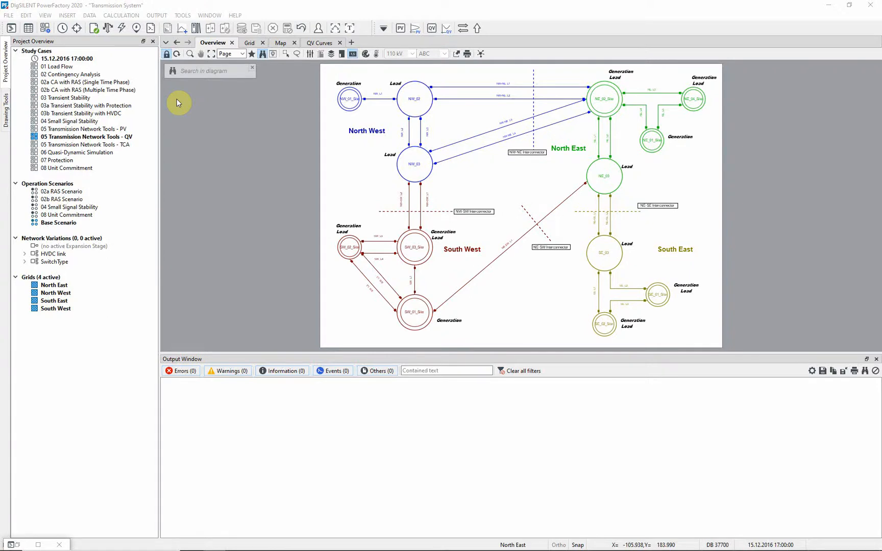
mouse_move(163, 92)
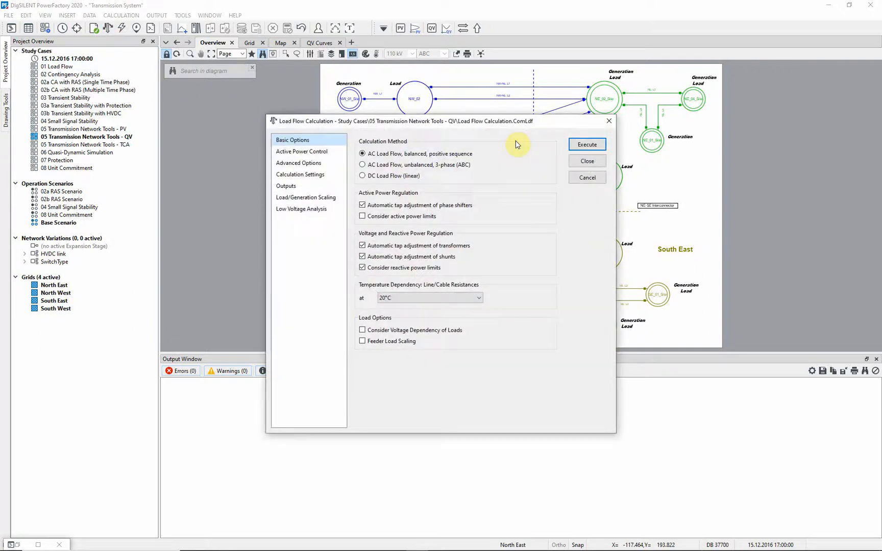
Step: Execute the AC balanced positive-sequence load flow for the QV case
click(586, 144)
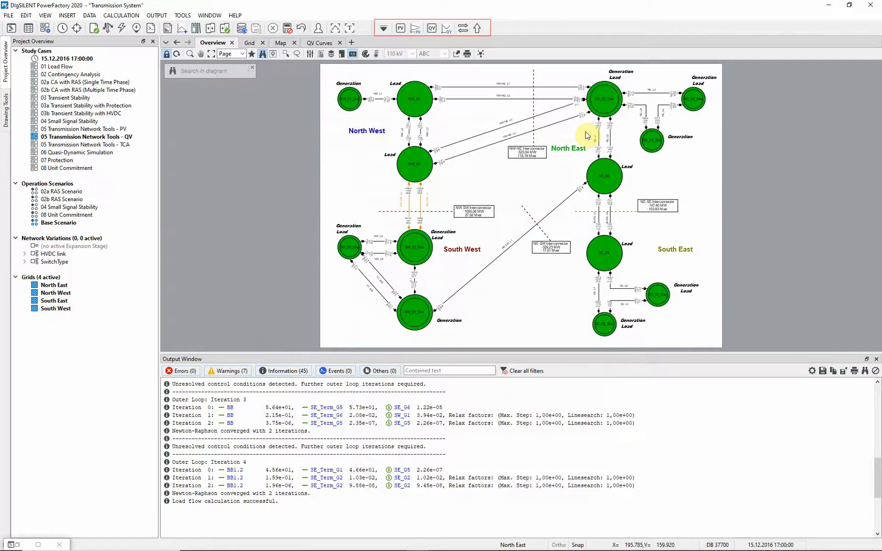
mouse_move(545, 121)
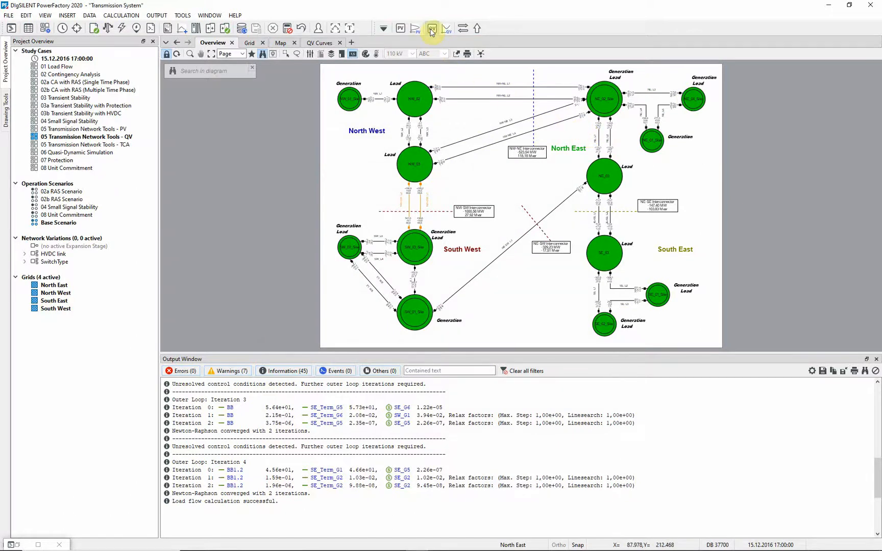
Step: Select the five North West grid terminals as analysed nodes for QV curves
click(432, 28)
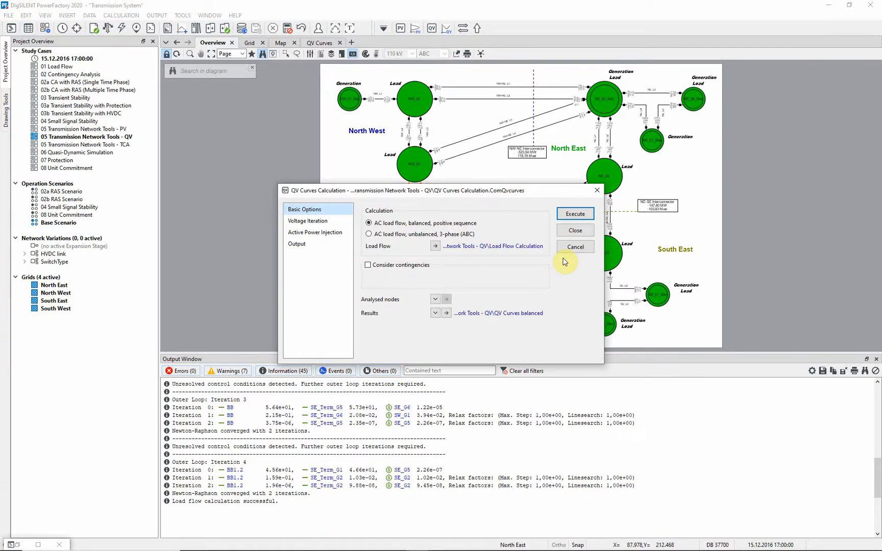
click(435, 299)
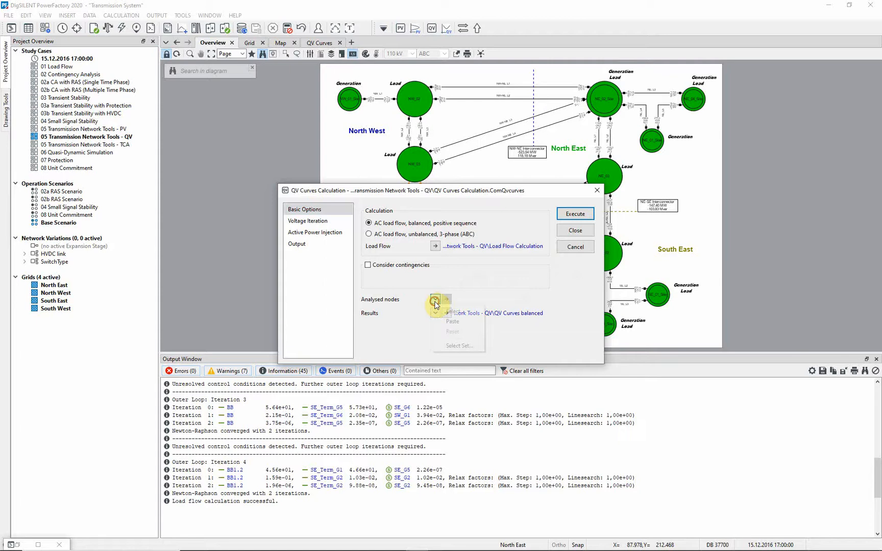
click(436, 299)
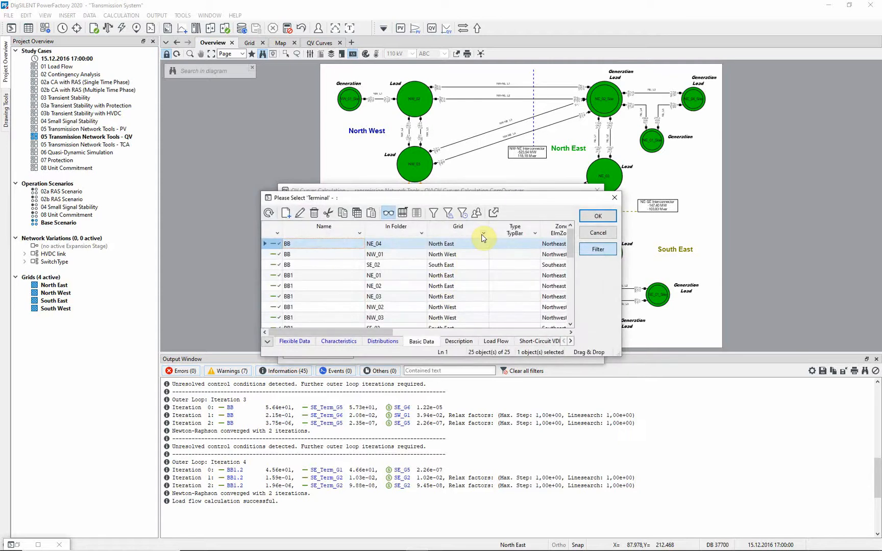
click(481, 235)
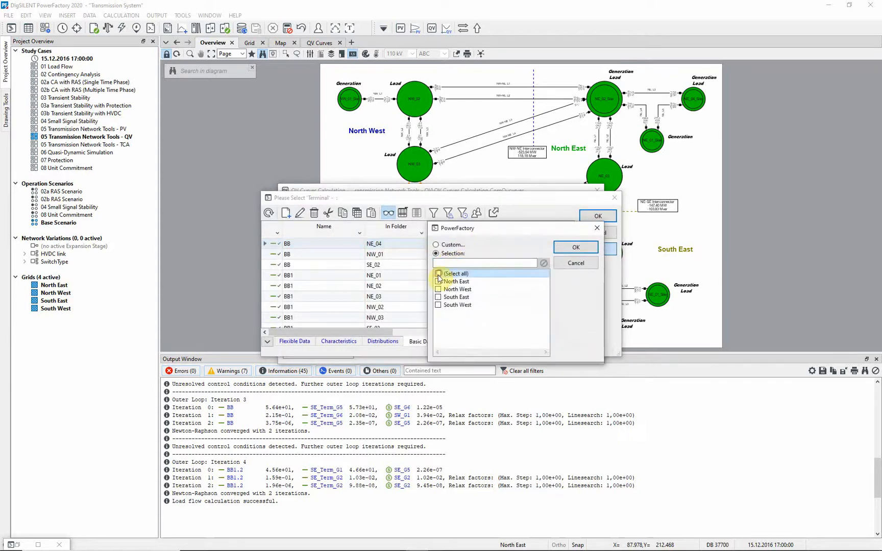
click(574, 247)
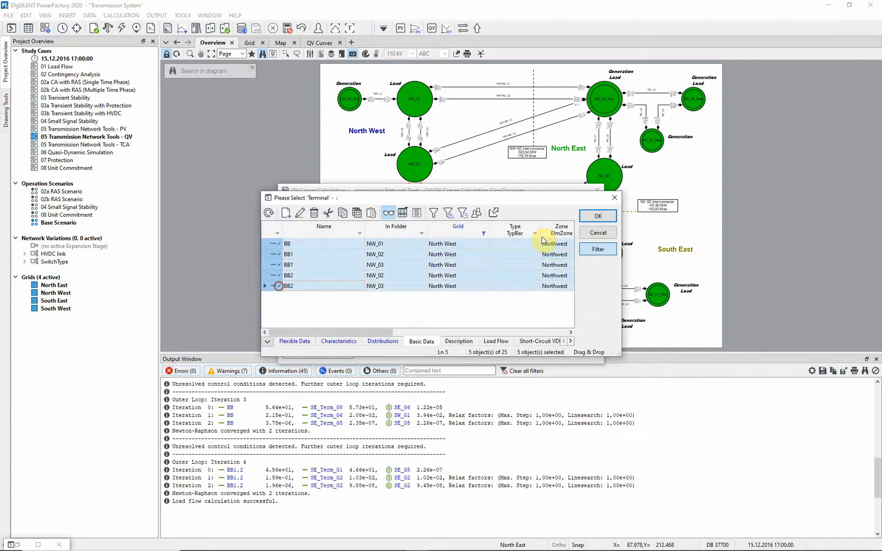
click(597, 216)
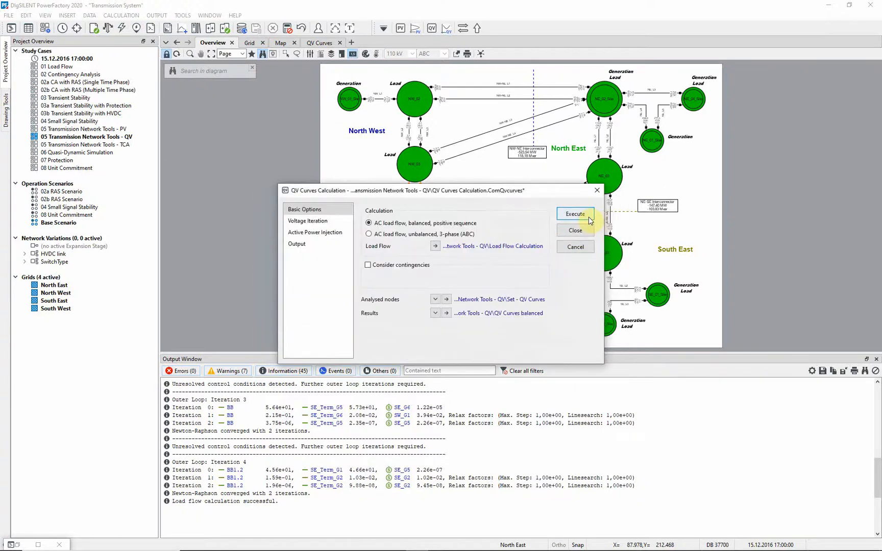
click(574, 214)
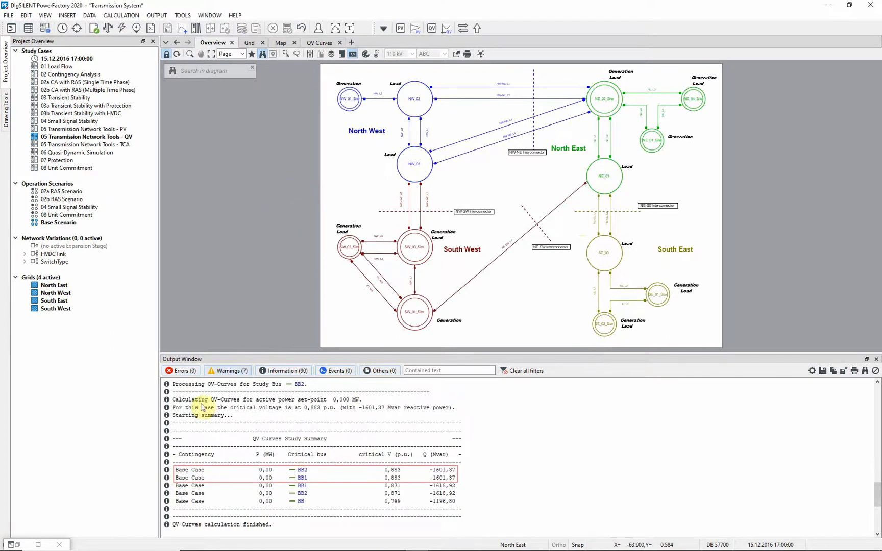
Step: Review the critical busbars from the summary: BB1 and BB2 at NW_03, 0.883 p.u
click(253, 474)
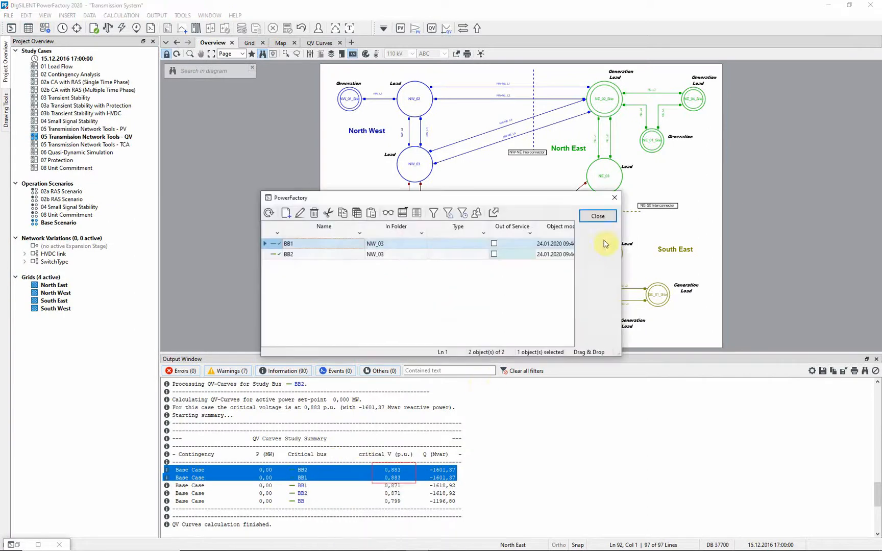
click(596, 216)
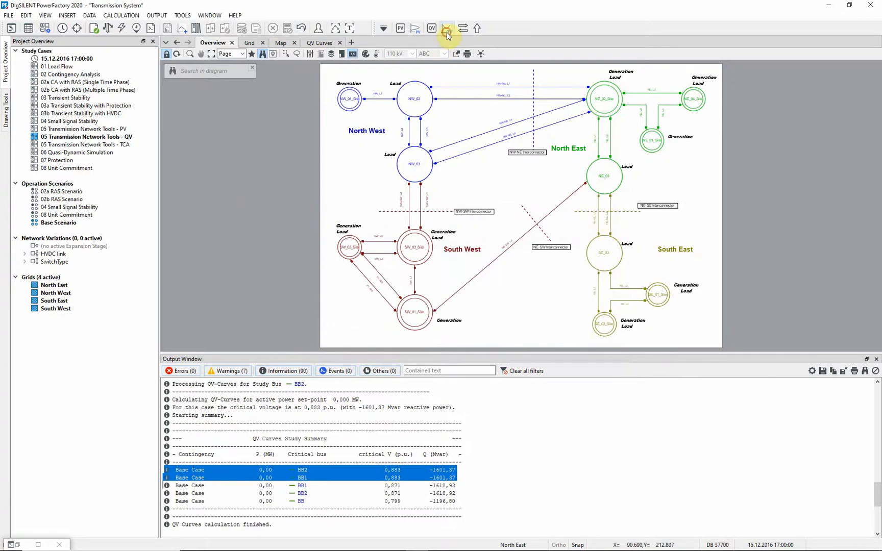
Step: Create a new plot page showing the QV curve for busbar BB2 at NW_03
click(446, 28)
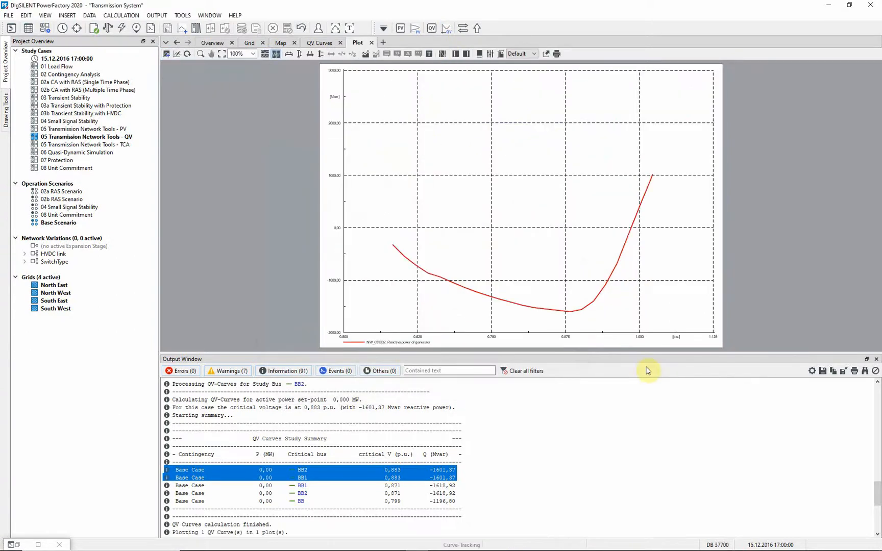
mouse_move(649, 397)
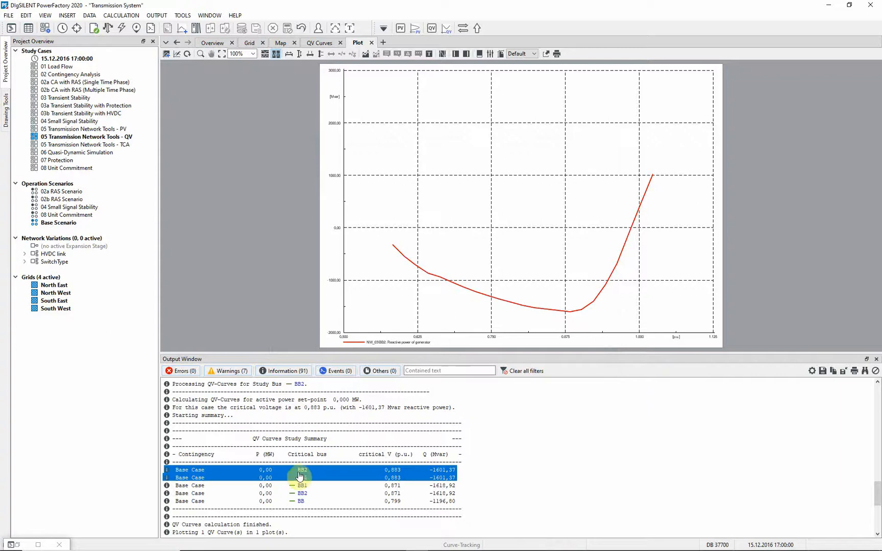
right_click(299, 477)
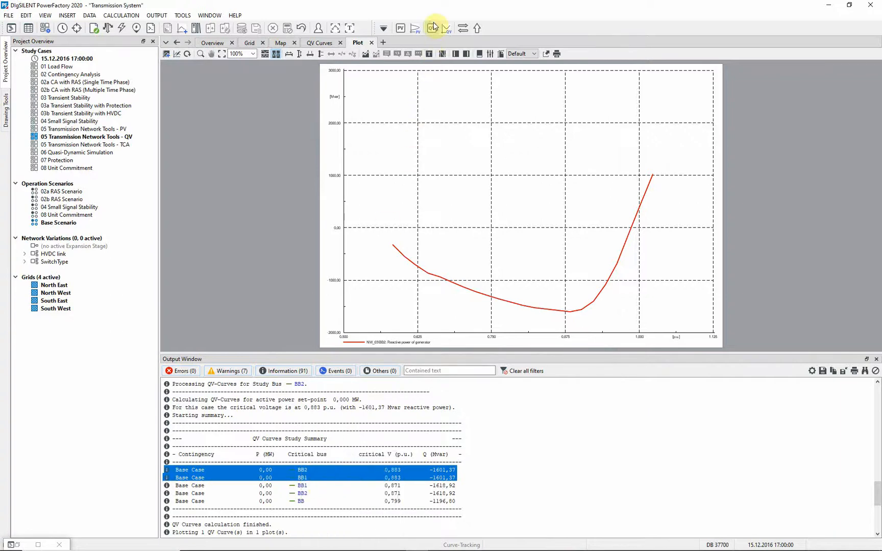
Step: Paste the copied NW_03 busbars as shortcuts into the analysed-nodes set
click(435, 28)
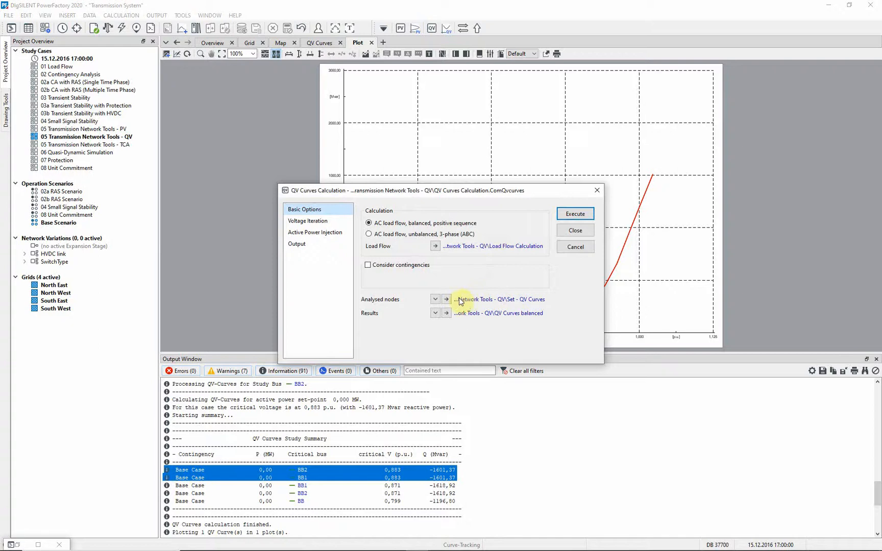
click(445, 299)
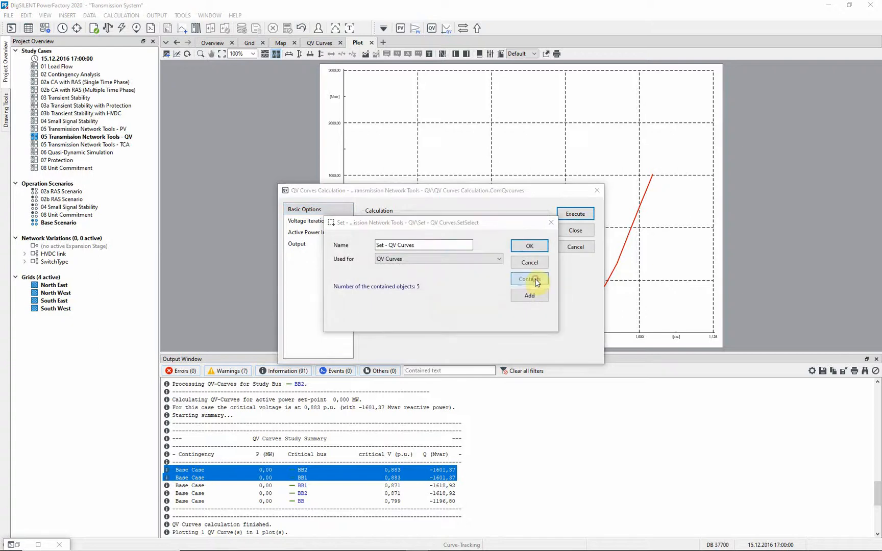
click(528, 279)
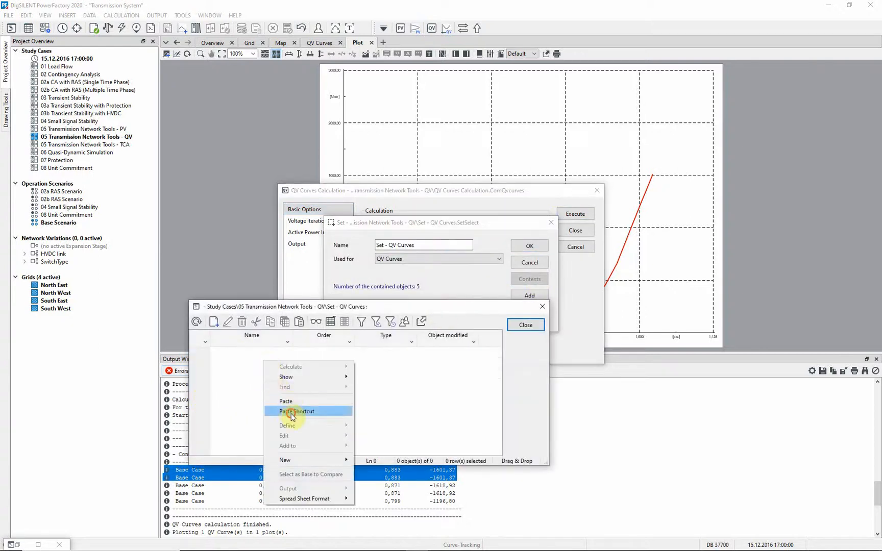
click(525, 325)
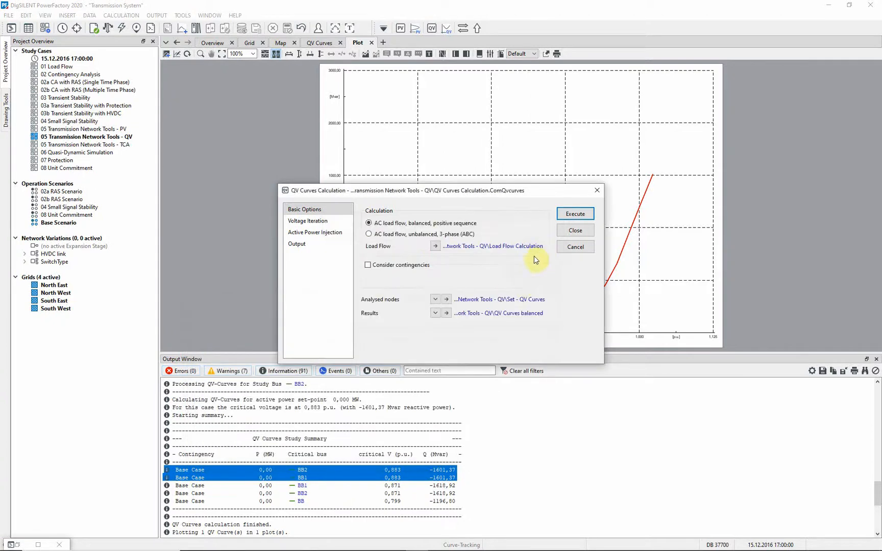
Step: Enable contingencies using the All Busbars fault group's seven fault cases
click(368, 265)
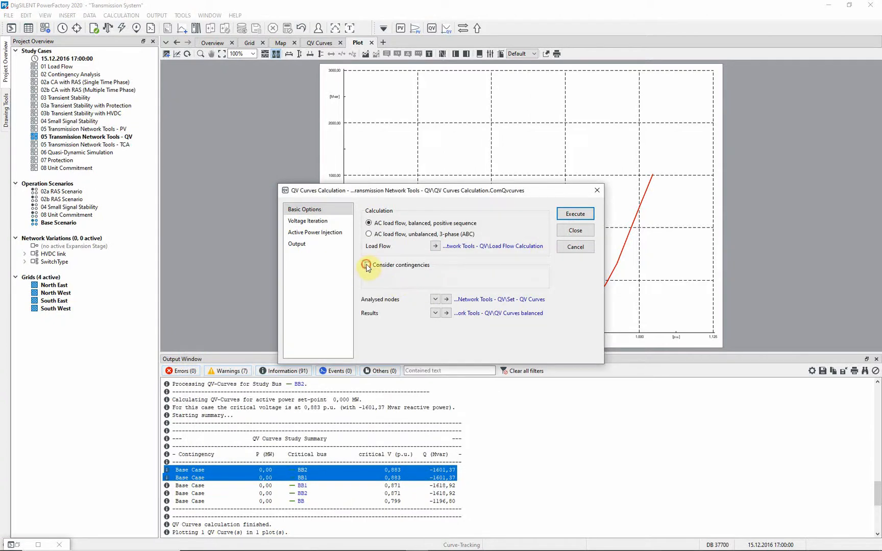
click(367, 264)
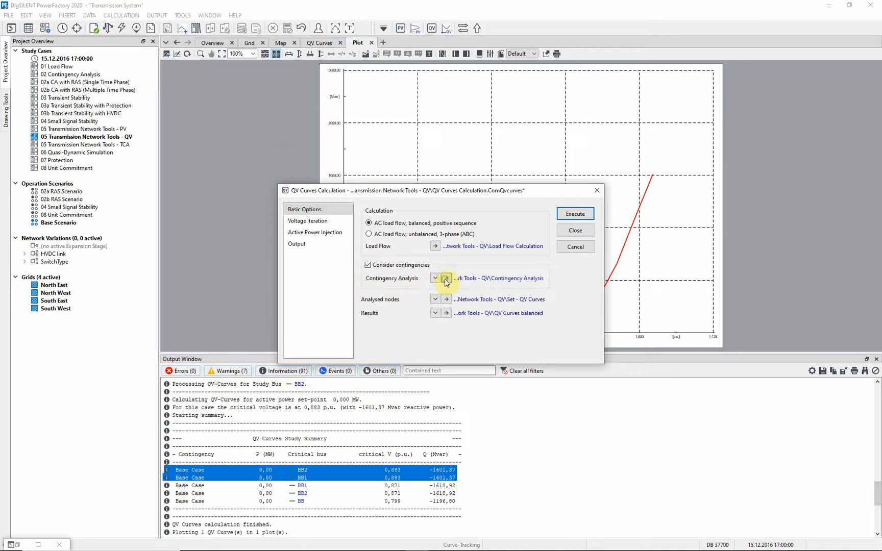
click(446, 277)
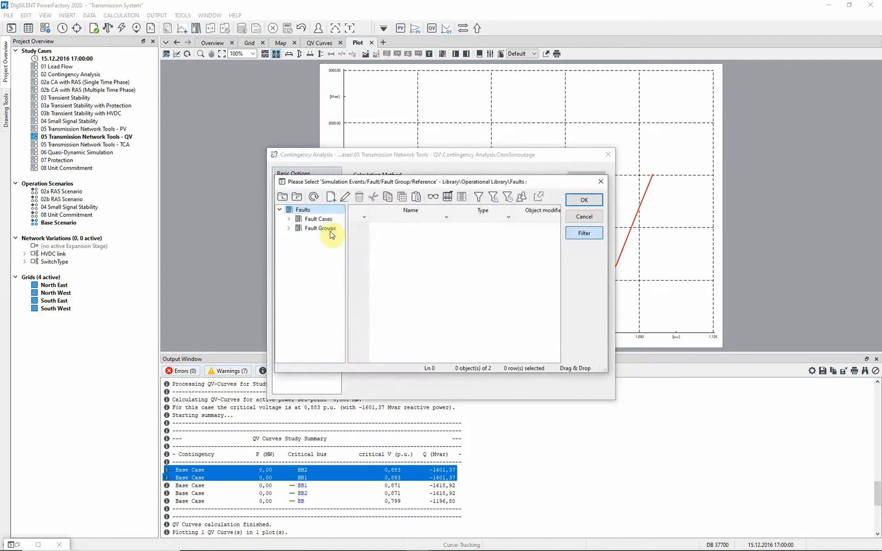
click(327, 236)
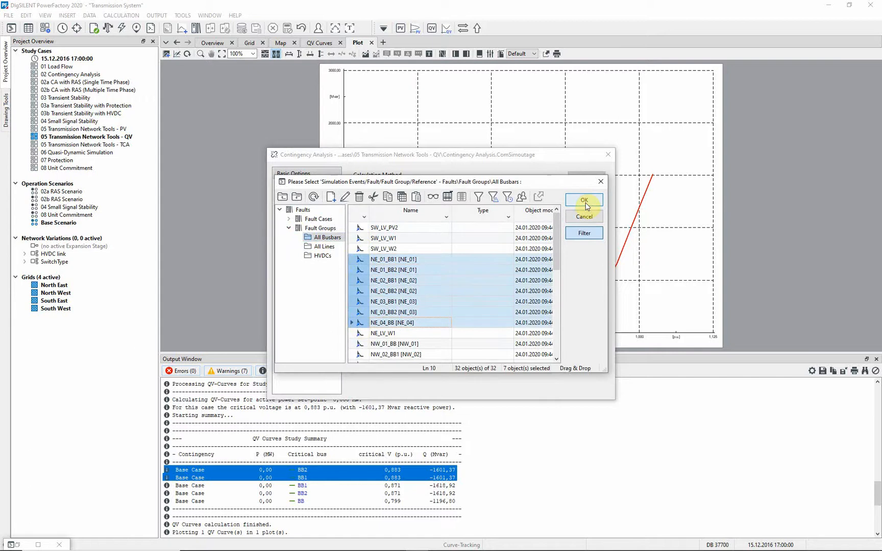
click(583, 200)
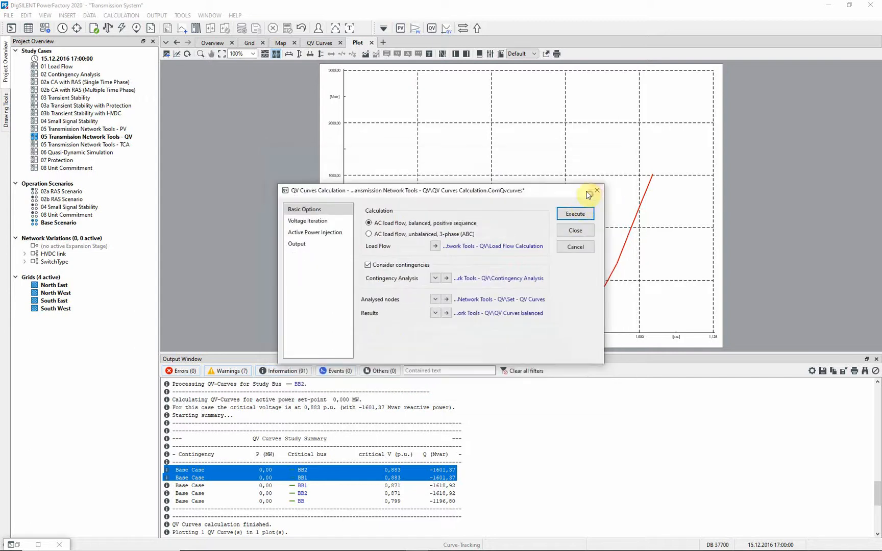